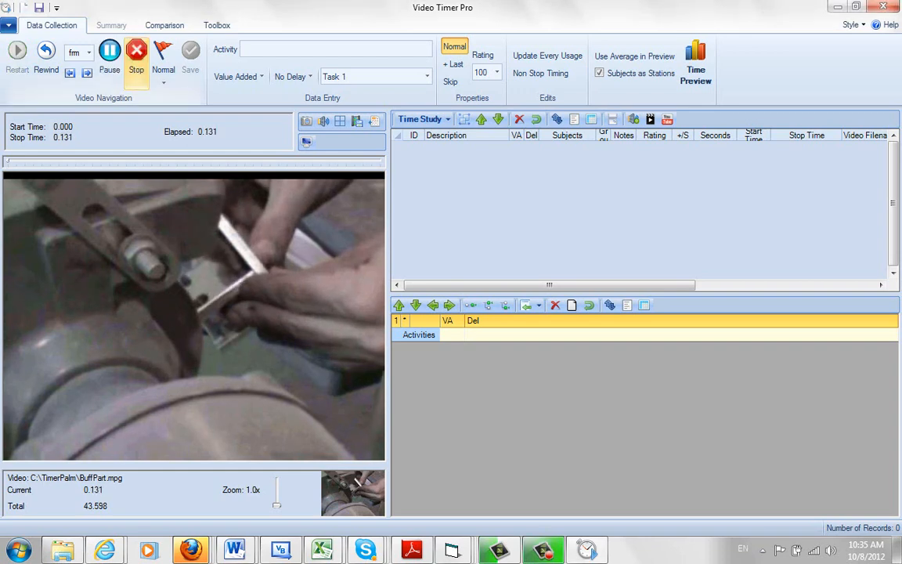
- Preview the video partway through the task, then rewind it to the beginning
{"action": "left_click", "coordinate": [18, 50]}
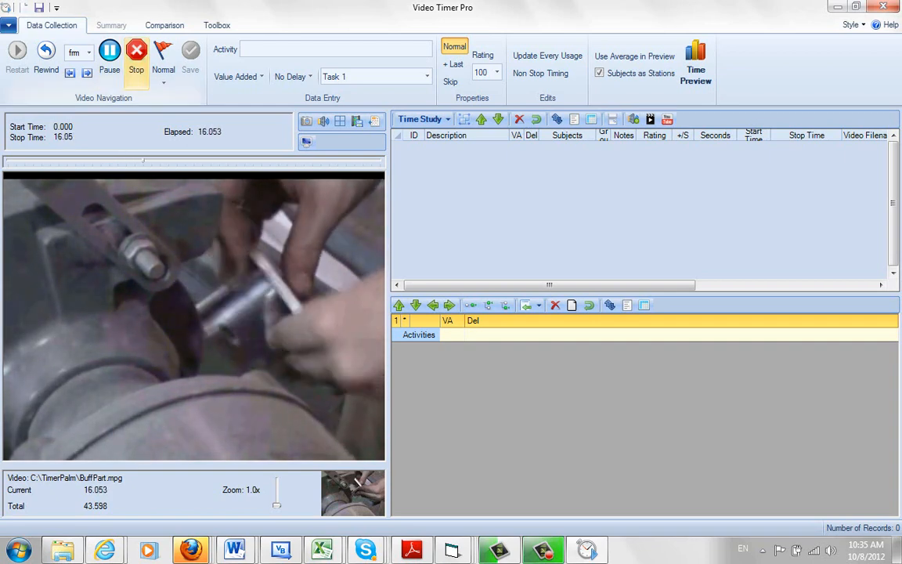
{"action": "left_click", "coordinate": [109, 60]}
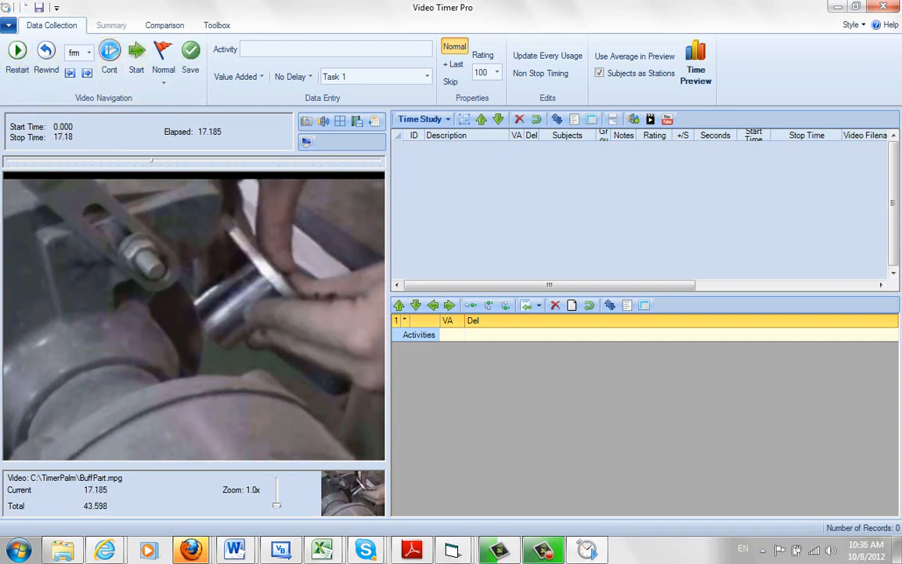
{"action": "left_click", "coordinate": [17, 50]}
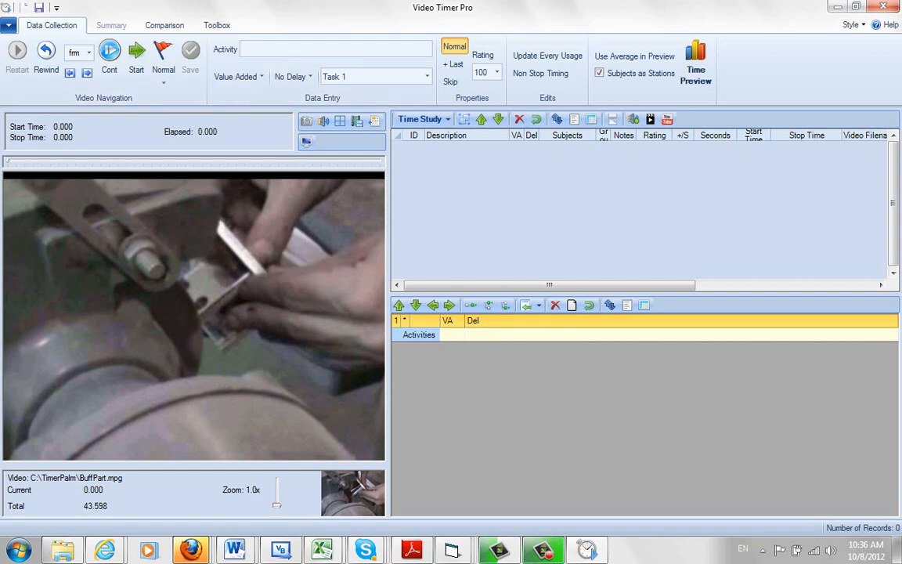
{"action": "left_click", "coordinate": [529, 304]}
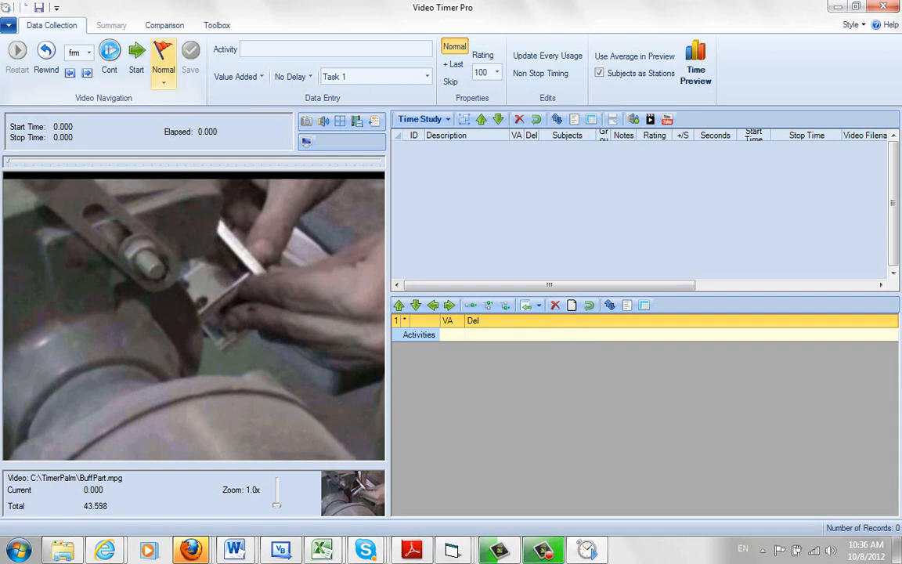
- Time and save the first element 'Buff Side' (0–5.413 s) as value-added
{"action": "left_click", "coordinate": [136, 53]}
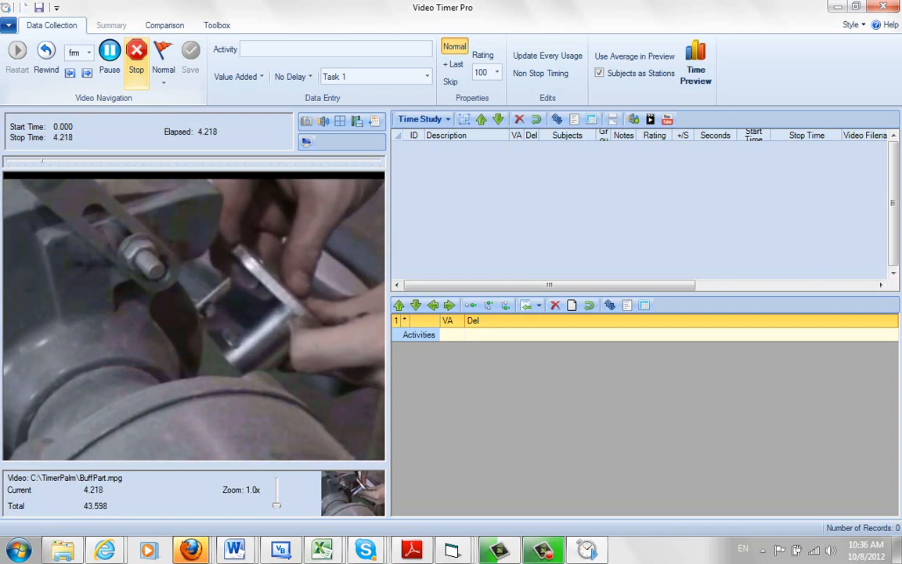
{"action": "left_click", "coordinate": [109, 53]}
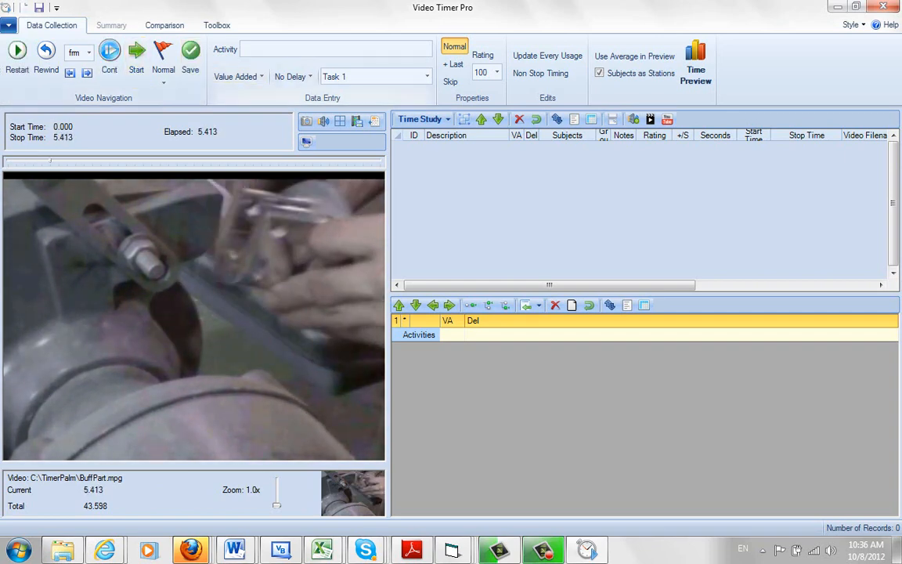
{"action": "type", "text": "B"}
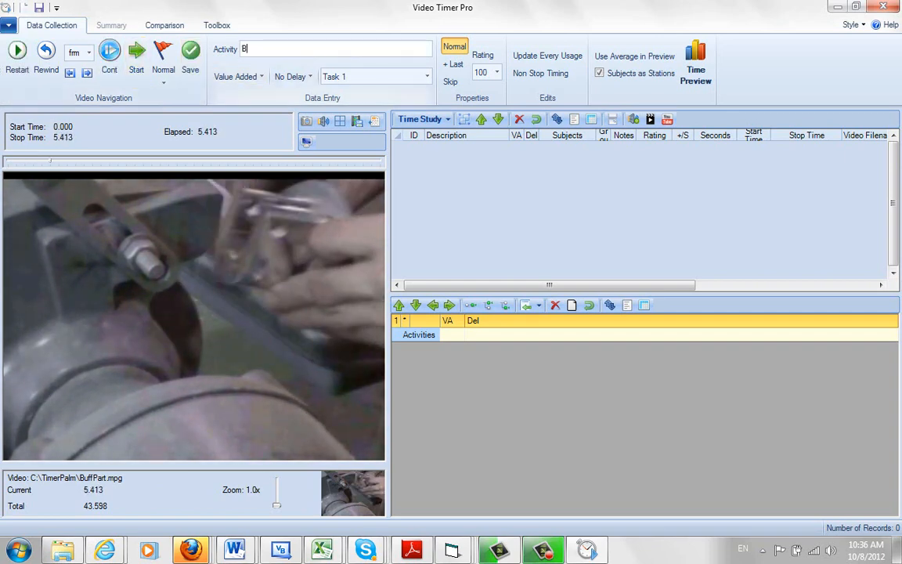
{"action": "type", "text": "u"}
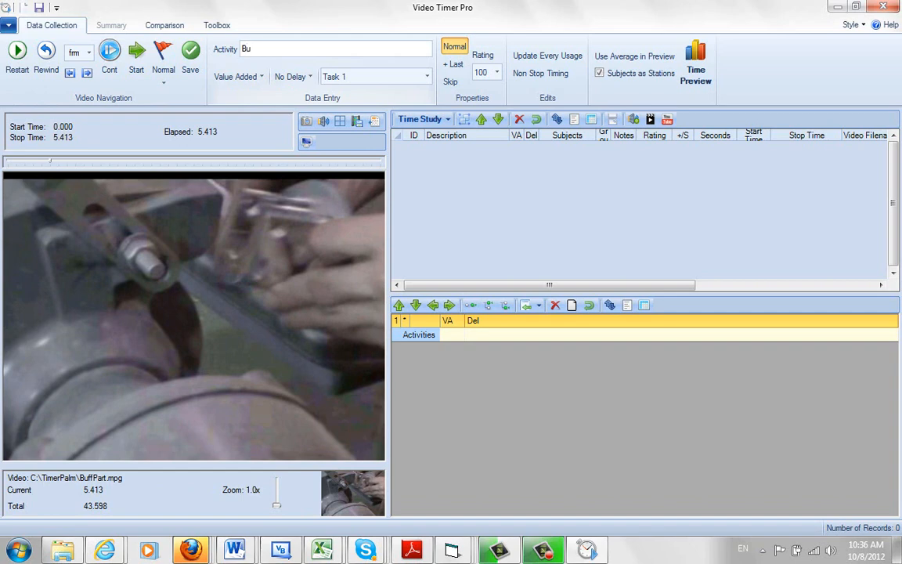
{"action": "type", "text": "ff Side"}
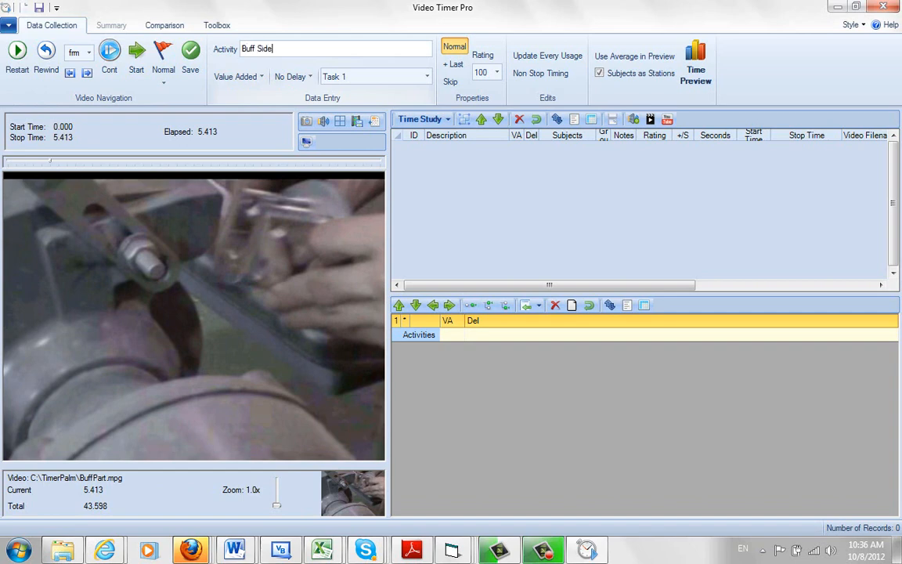
{"action": "left_click", "coordinate": [238, 75]}
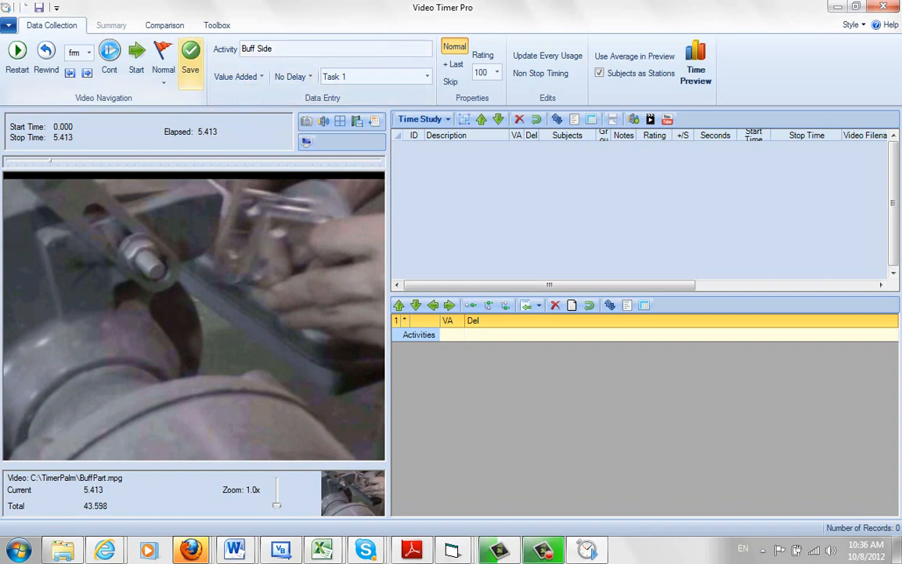
{"action": "left_click", "coordinate": [191, 59]}
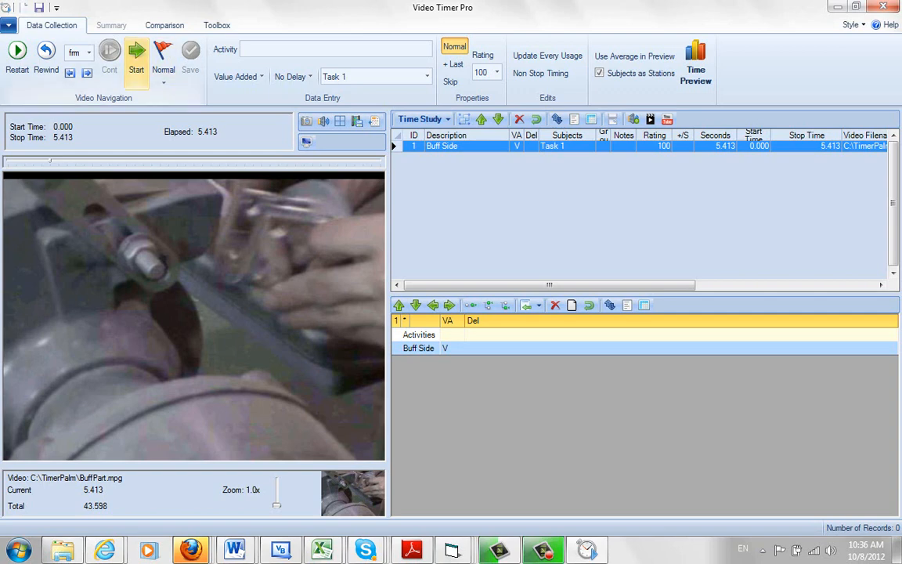
- Time the next element and name it 'Buff Bottom' (5.413–9.887 s)
{"action": "left_click", "coordinate": [135, 50]}
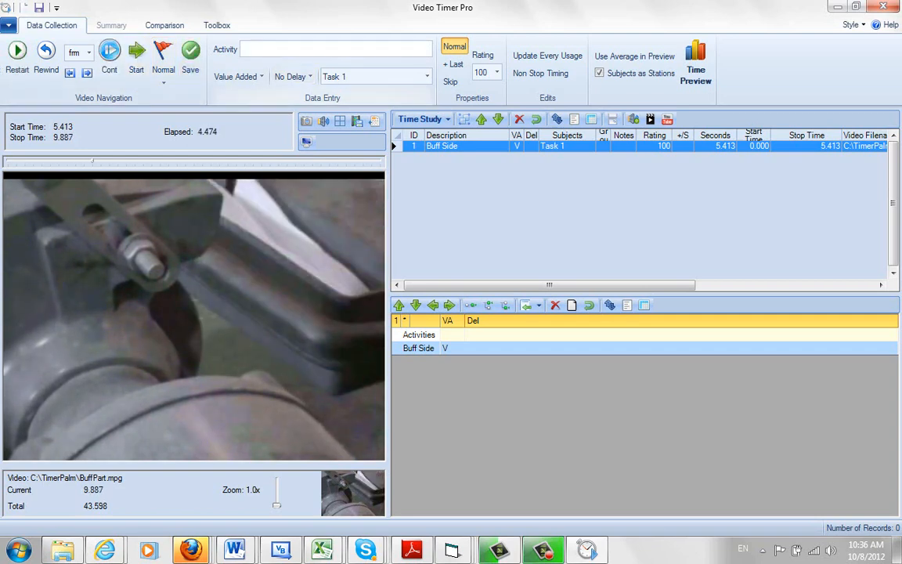
{"action": "type", "text": "But"}
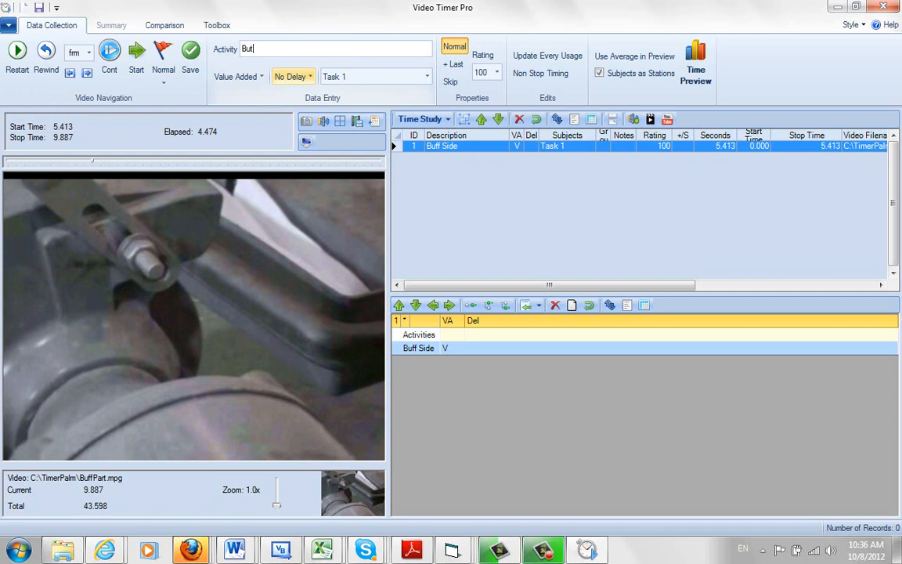
{"action": "type", "text": "Buff B"}
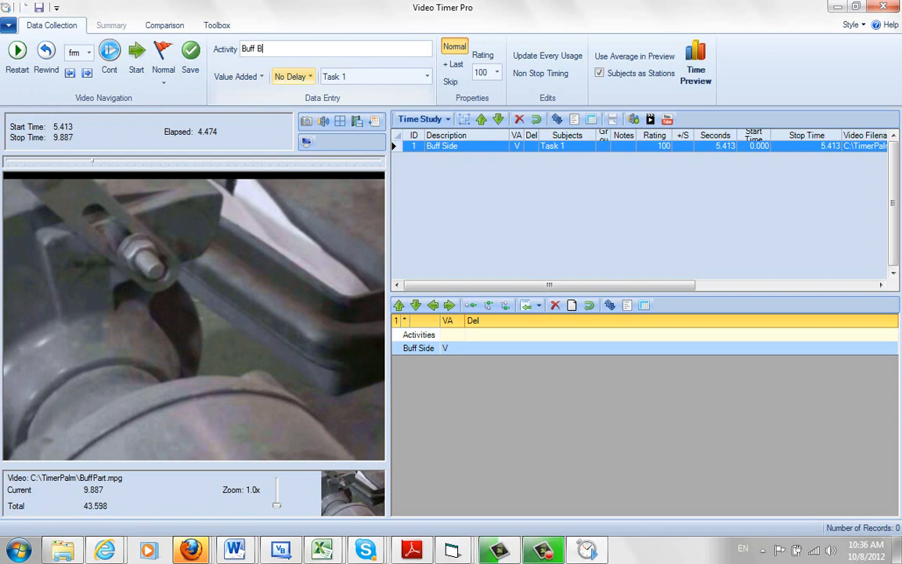
{"action": "type", "text": "ottom"}
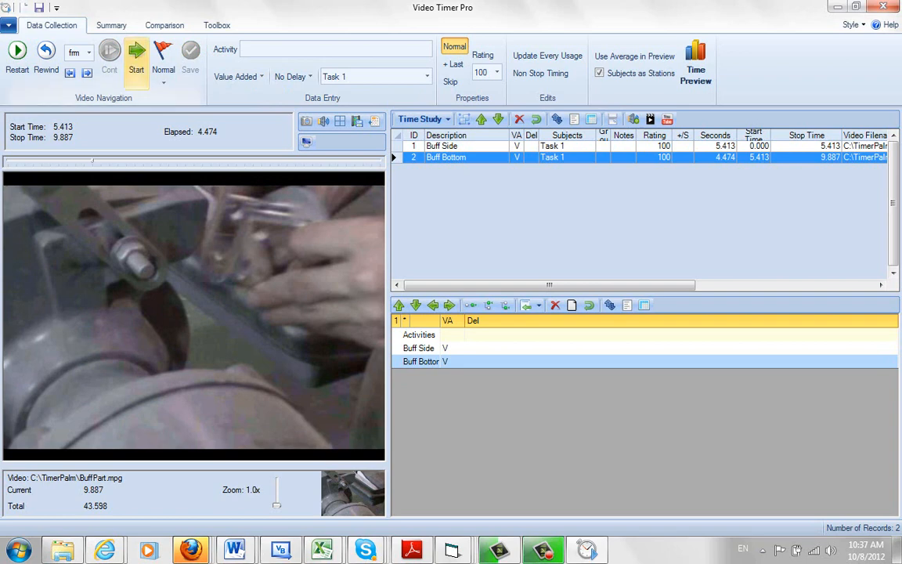
- Time and save 'Aside and Get Next' (9.887–13.578 s) as the third record
{"action": "left_click", "coordinate": [135, 54]}
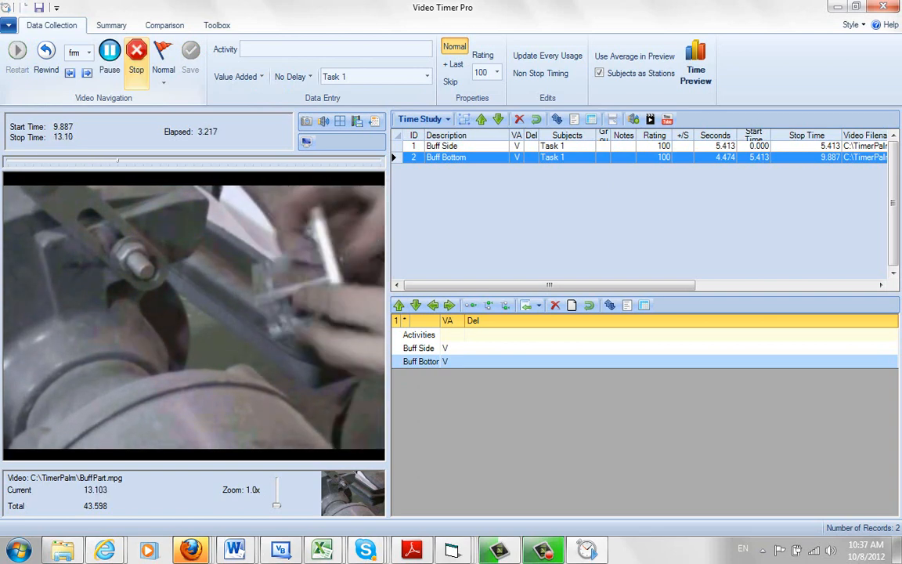
{"action": "left_click", "coordinate": [135, 59]}
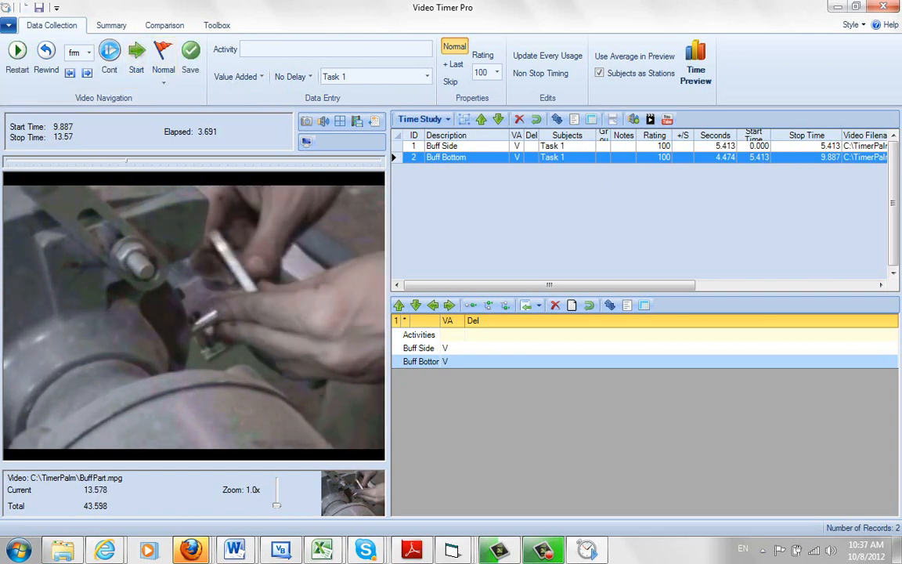
{"action": "type", "text": "Aside and Ge"}
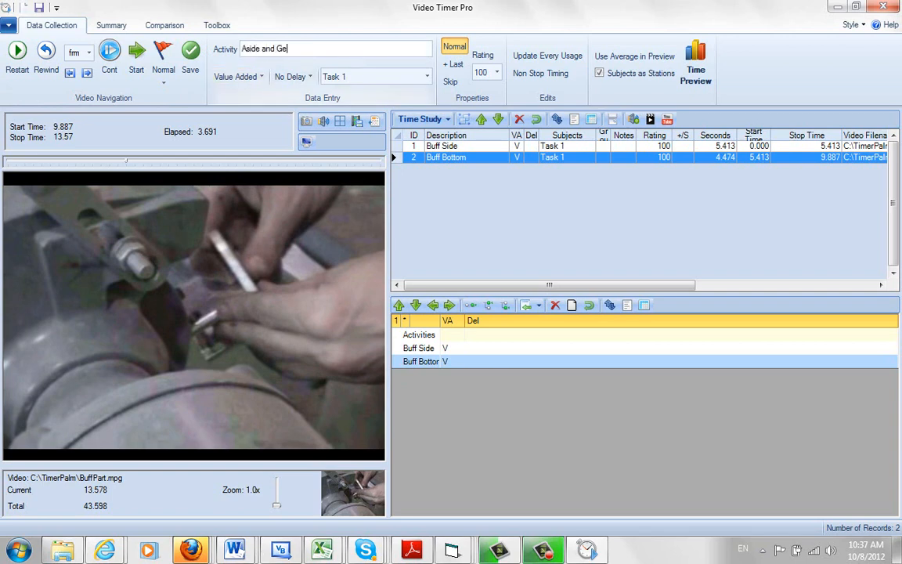
{"action": "type", "text": "t Next"}
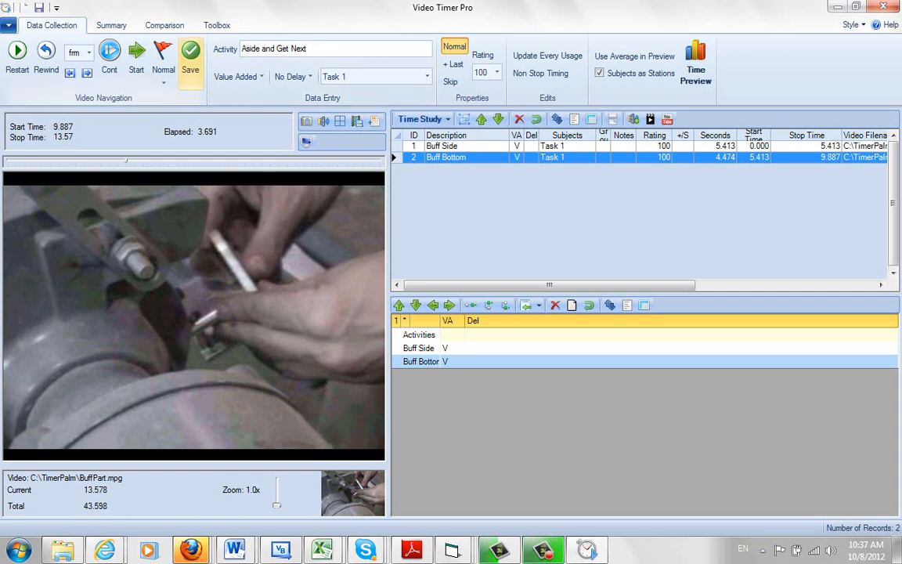
{"action": "left_click", "coordinate": [191, 59]}
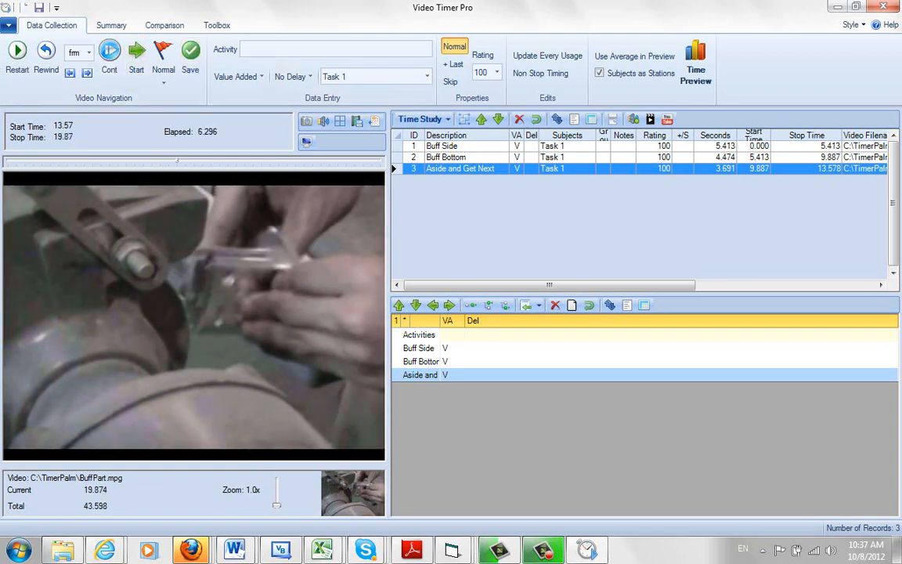
- Log Buff Side (13.578–19.874 s) and Buff Bottom (19.874–26.011 s) from the activities list
{"action": "left_click", "coordinate": [420, 347]}
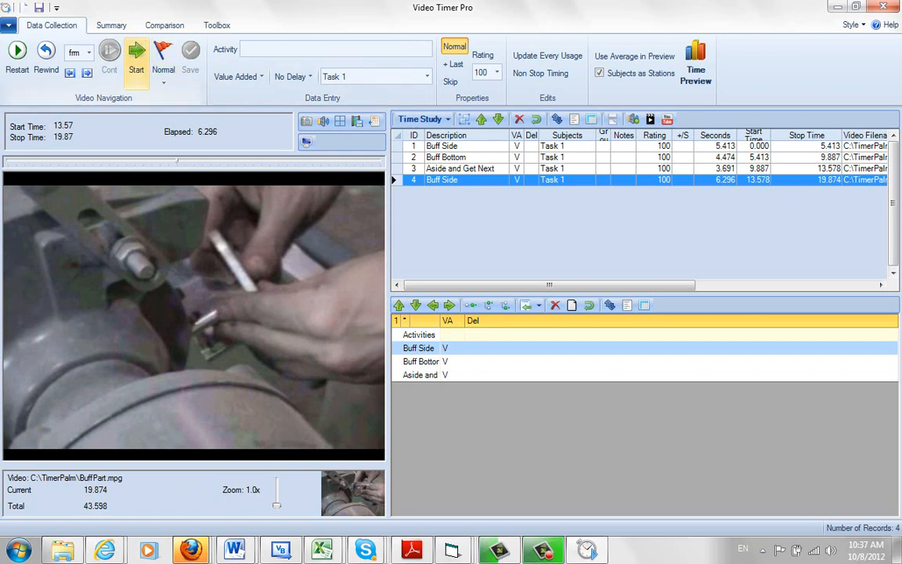
{"action": "left_click", "coordinate": [136, 50]}
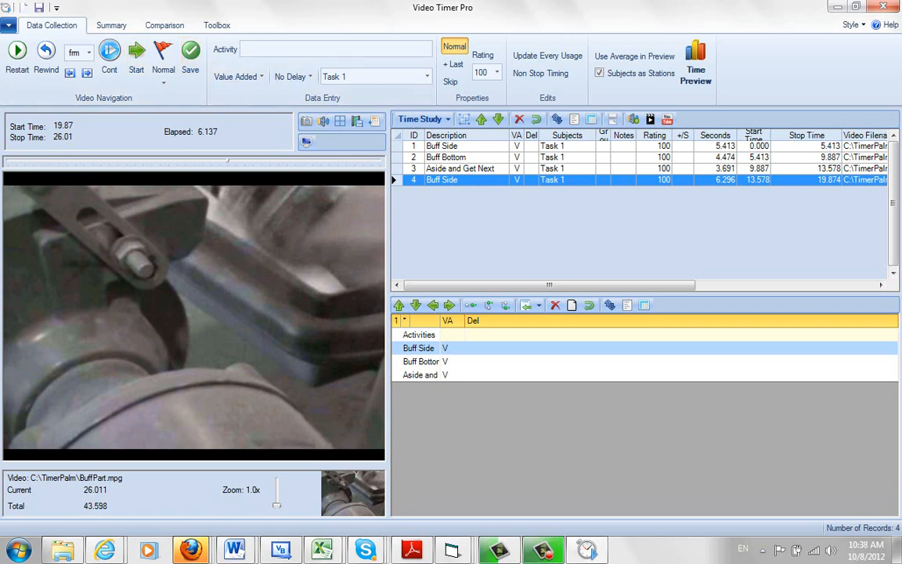
{"action": "left_click", "coordinate": [420, 360]}
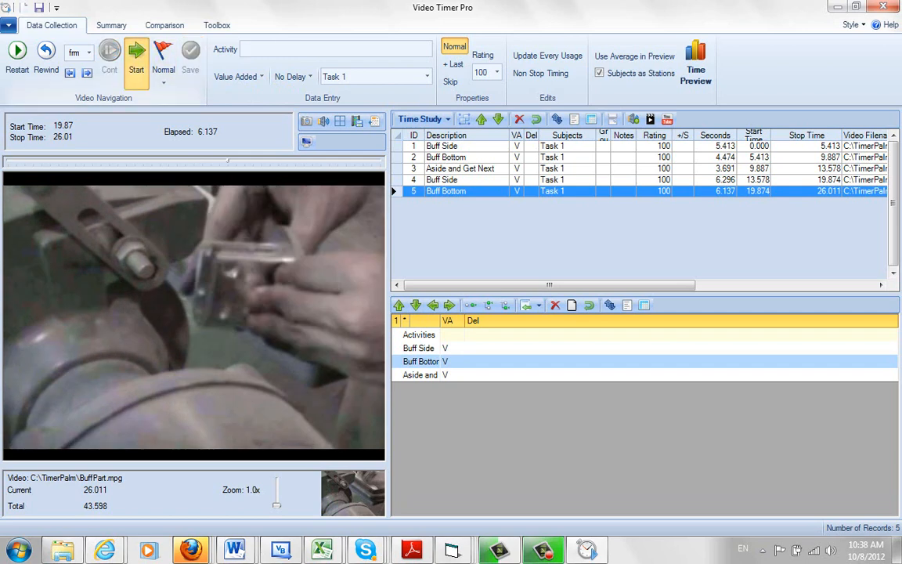
{"action": "left_click", "coordinate": [136, 50]}
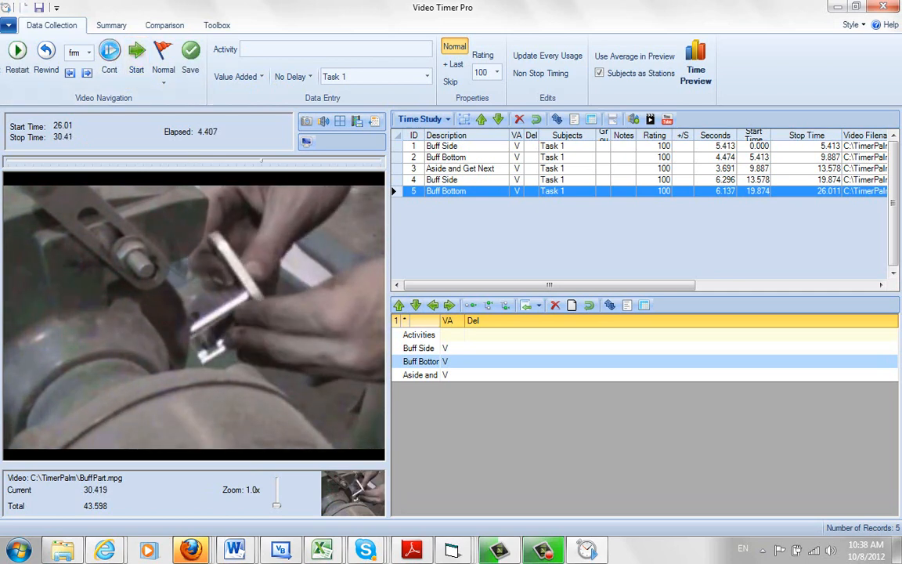
- Log 'Aside and Get Next' (26.011–30.419 s) classified as Required NVA
{"action": "left_click", "coordinate": [419, 374]}
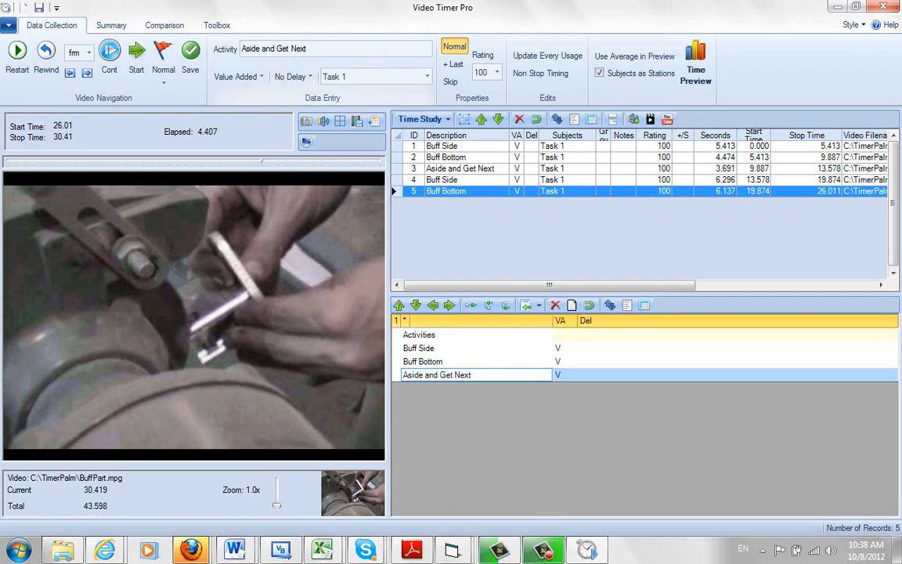
{"action": "left_click", "coordinate": [238, 75]}
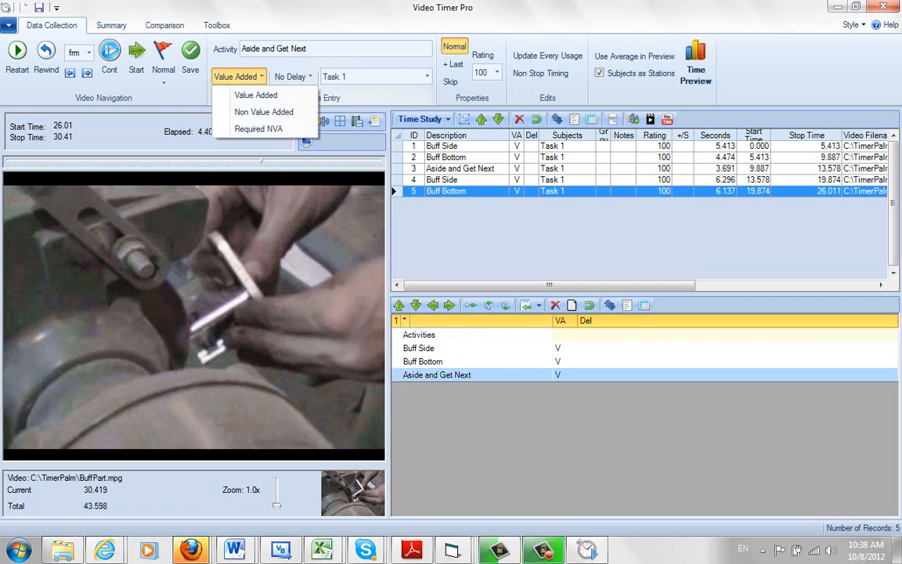
{"action": "mouse_move", "coordinate": [258, 129]}
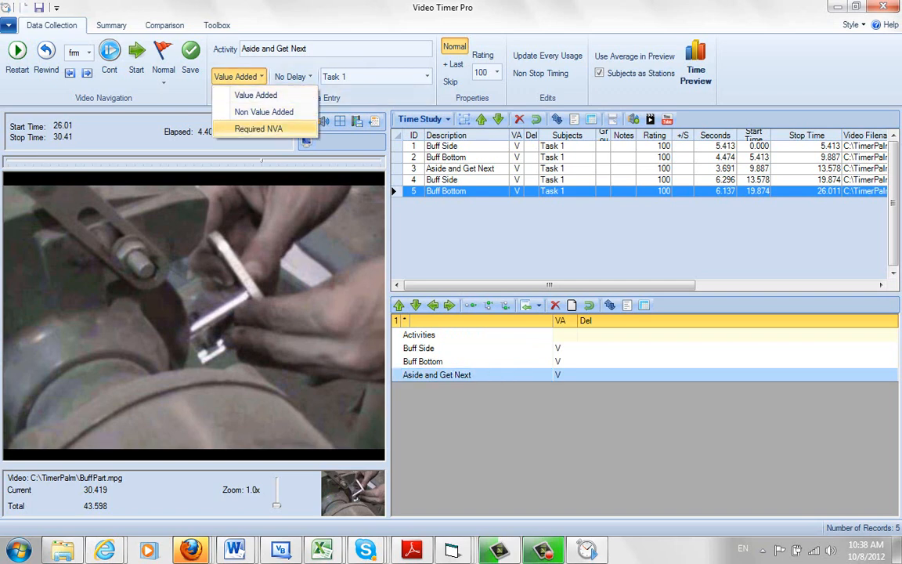
{"action": "left_click", "coordinate": [256, 129]}
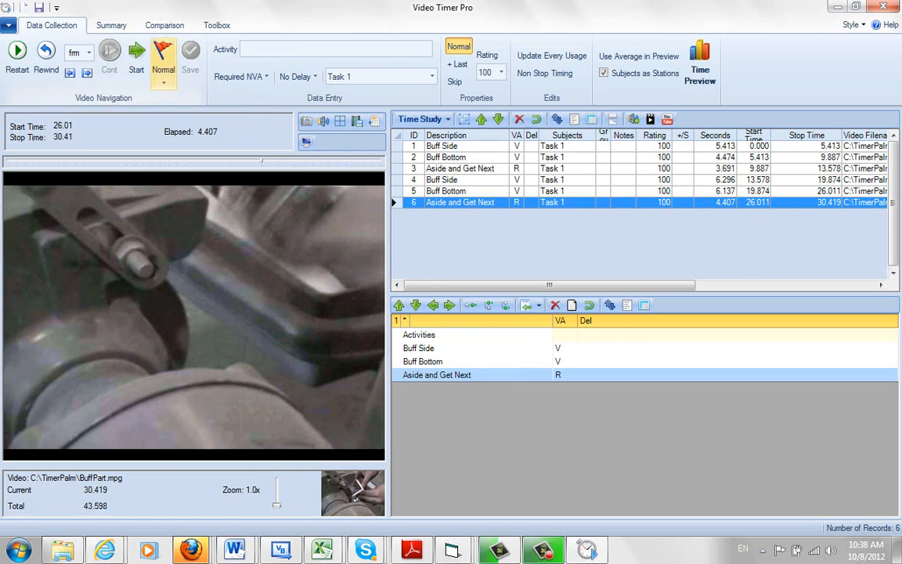
- Time and save Buff Side (30.419–35.568 s) as the seventh record
{"action": "left_click", "coordinate": [17, 54]}
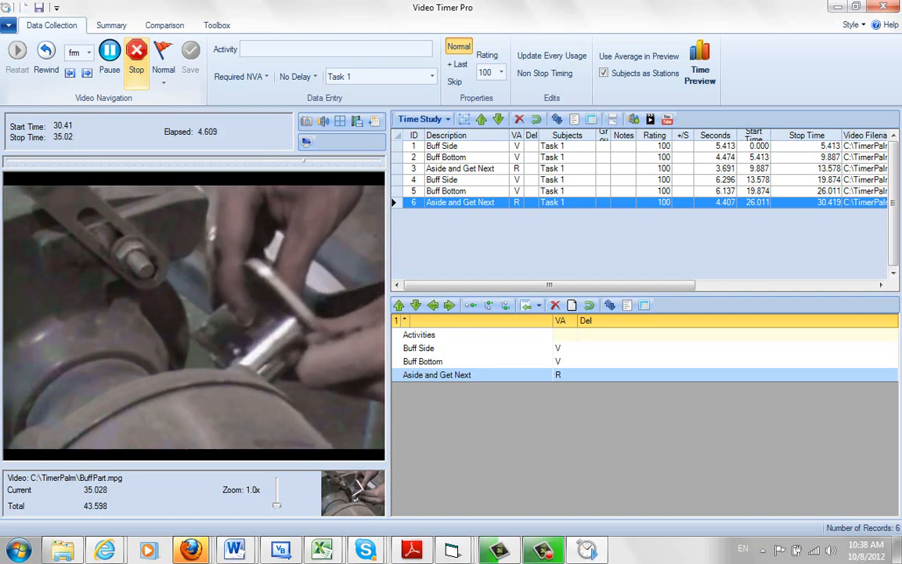
{"action": "left_click", "coordinate": [135, 52]}
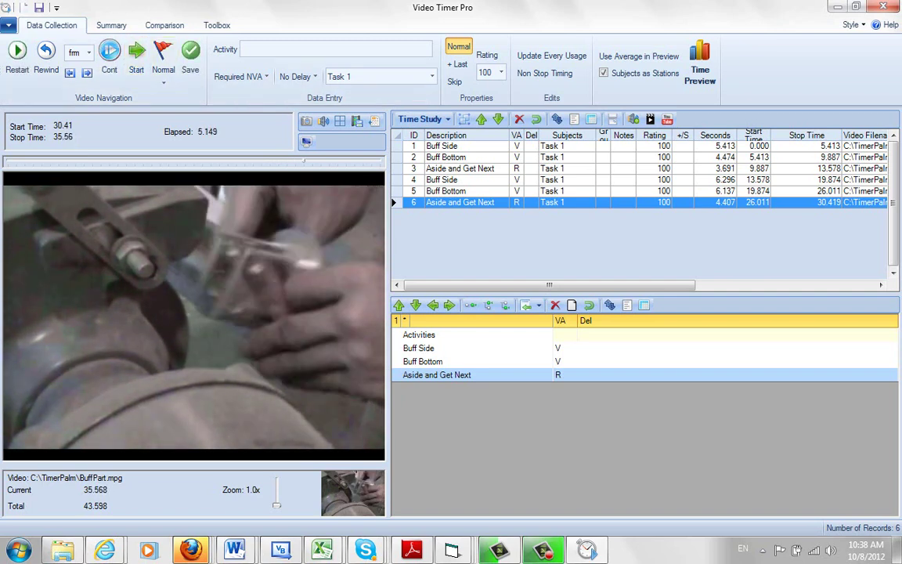
{"action": "left_click", "coordinate": [418, 348]}
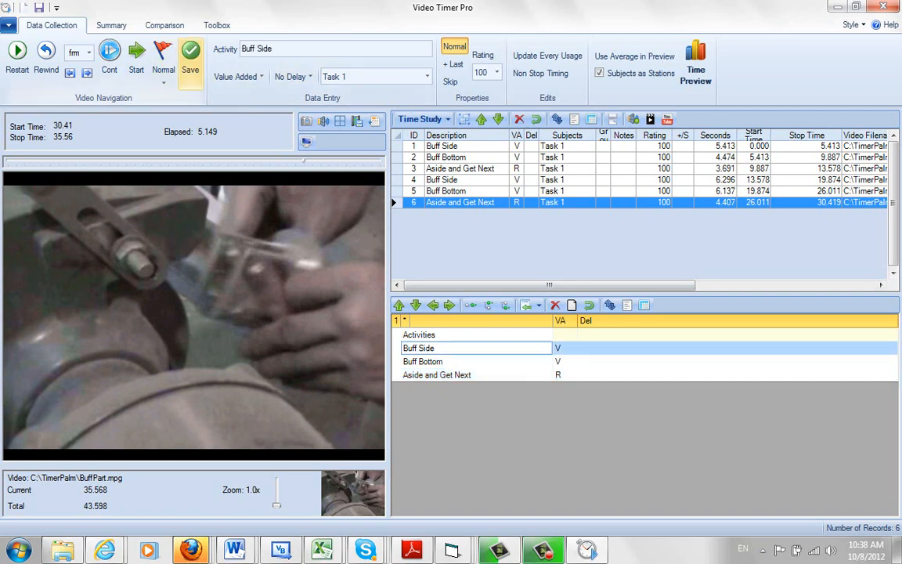
{"action": "left_click", "coordinate": [420, 347]}
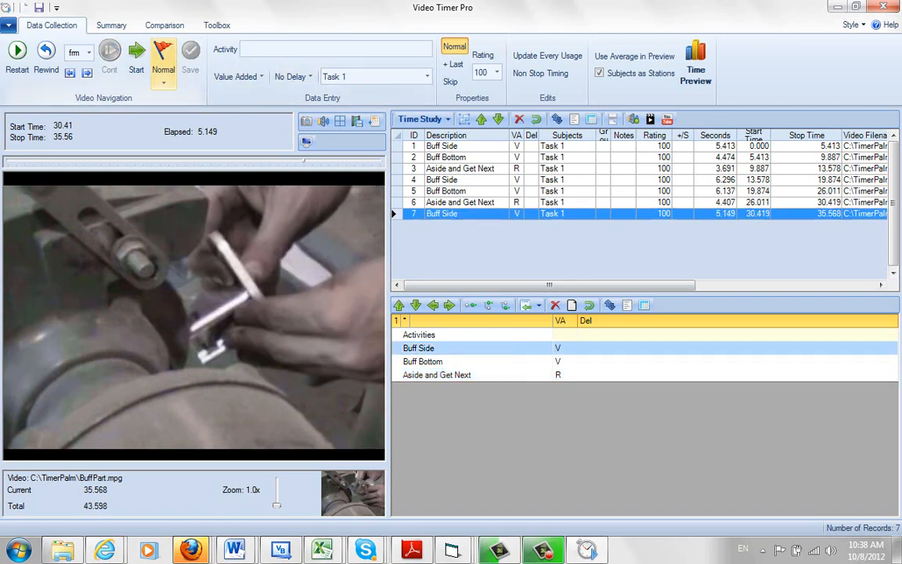
- Time Buff Bottom (35.568–41.869 s), then view the Summary pie charts and Gantt chart
{"action": "left_click", "coordinate": [134, 55]}
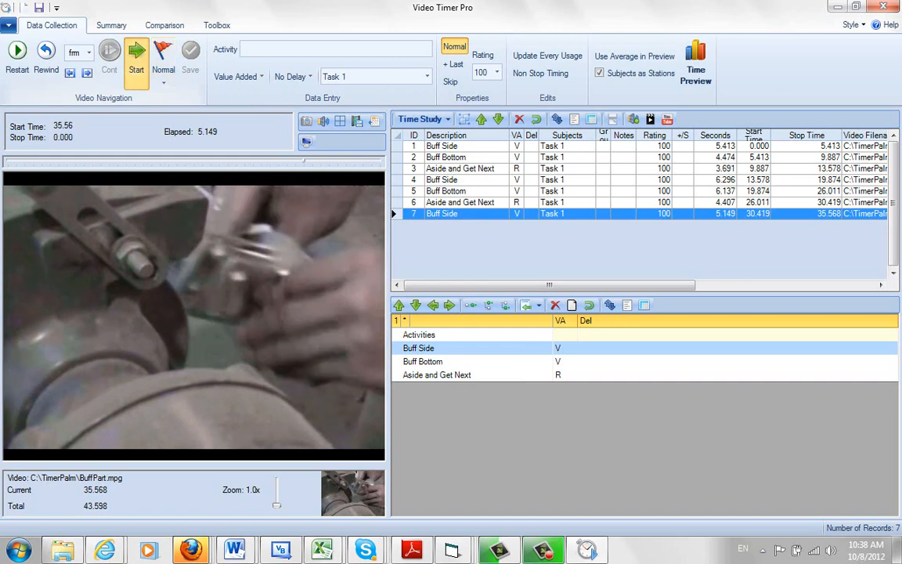
{"action": "left_click", "coordinate": [135, 60]}
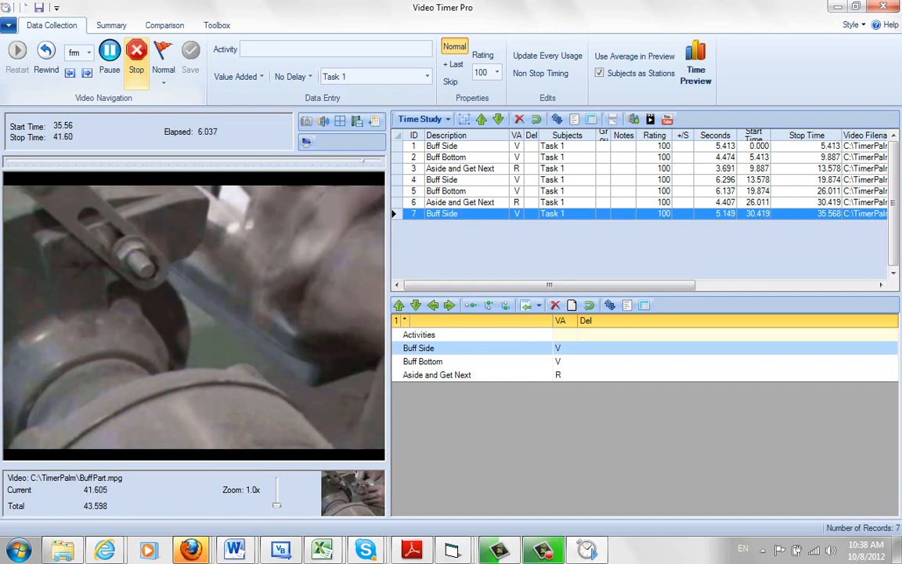
{"action": "left_click", "coordinate": [134, 50]}
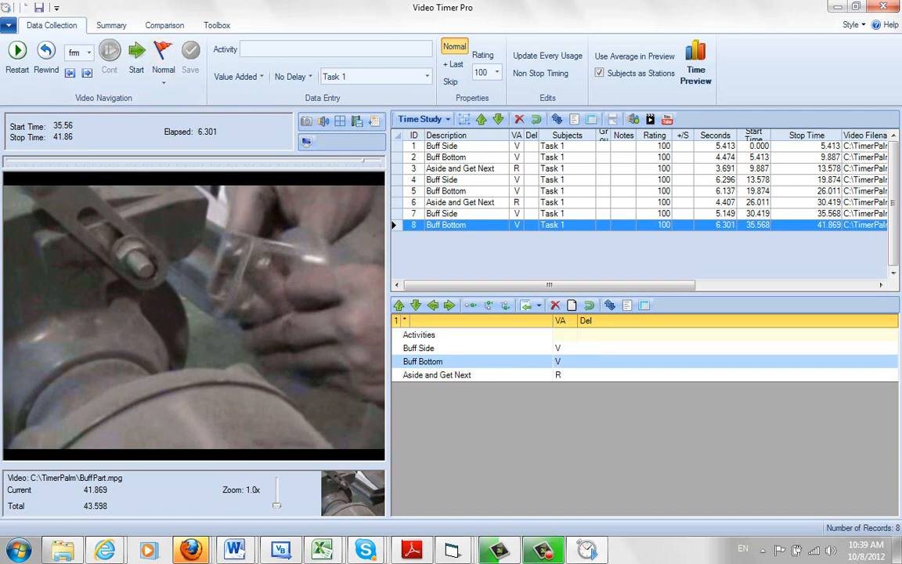
{"action": "left_click", "coordinate": [111, 25]}
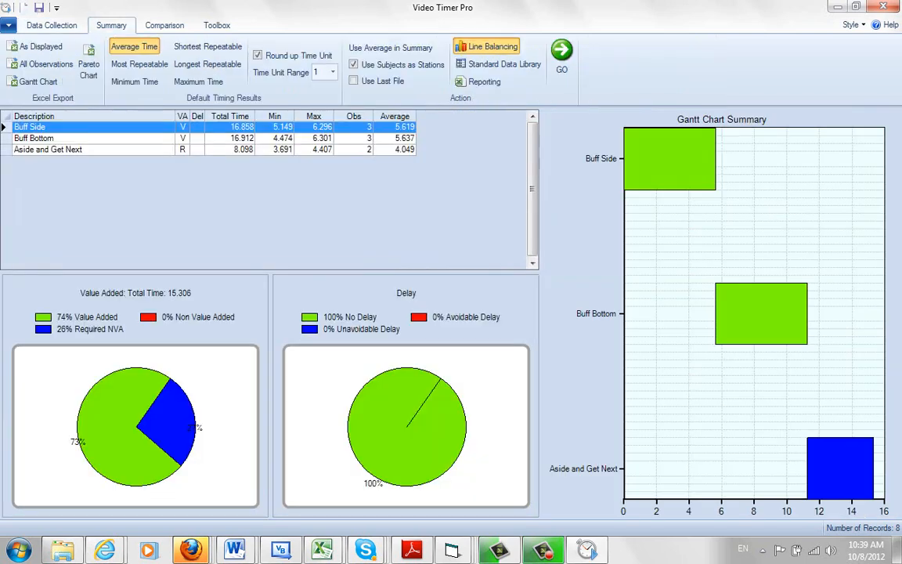